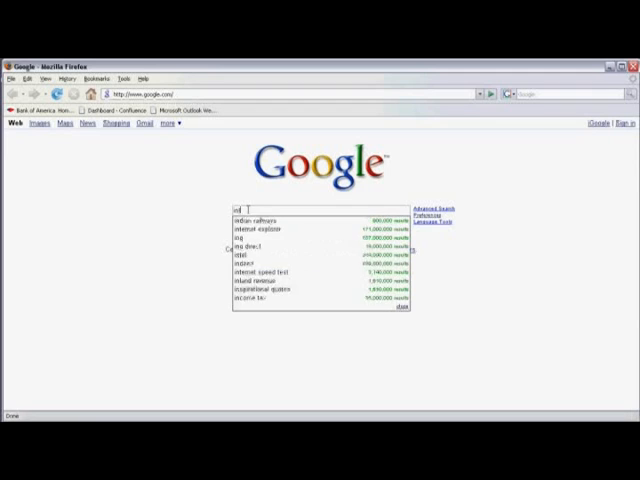
Search Google for "internet explorer skins".
type("internet explorer skins")
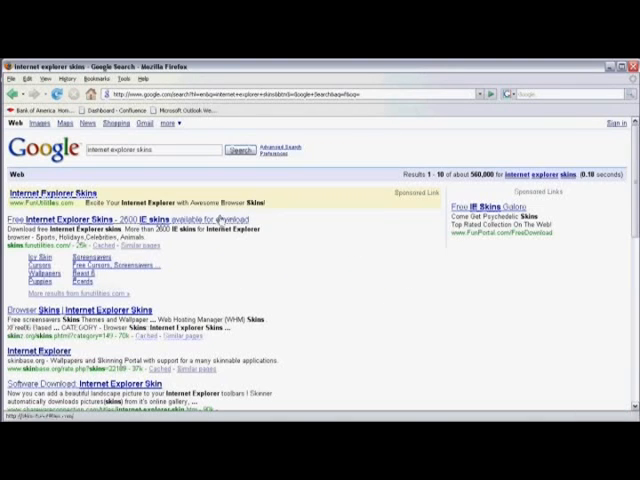
mouse_move(330, 217)
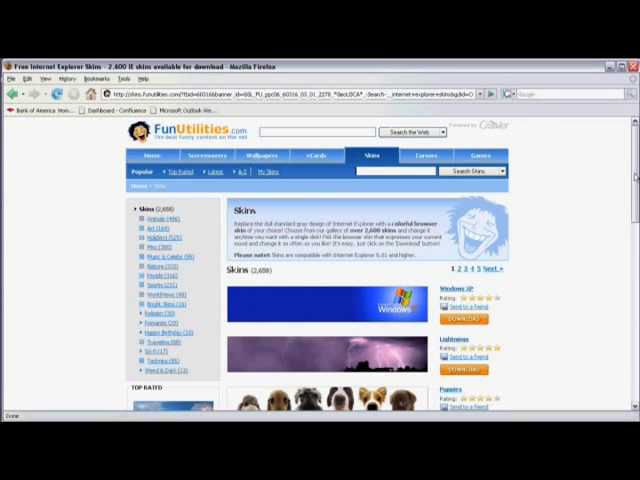
Scroll down the FunUtilities Skins gallery and open the Icy Skin download page.
scroll("down", 3)
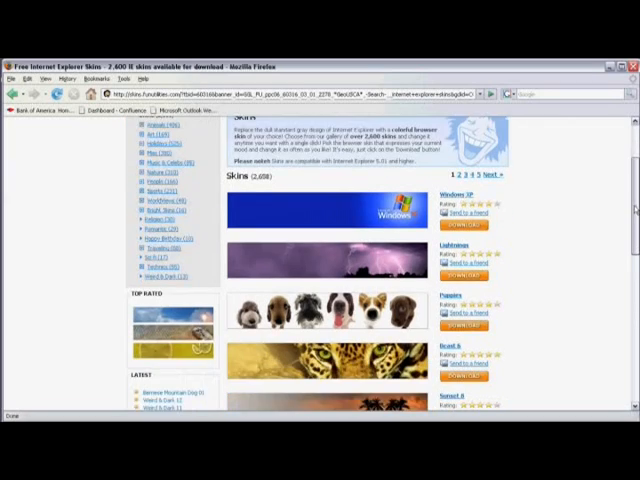
scroll("down", 3)
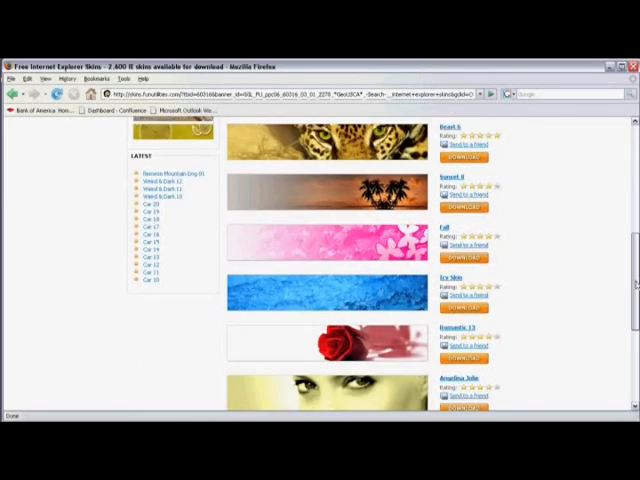
scroll("down", 3)
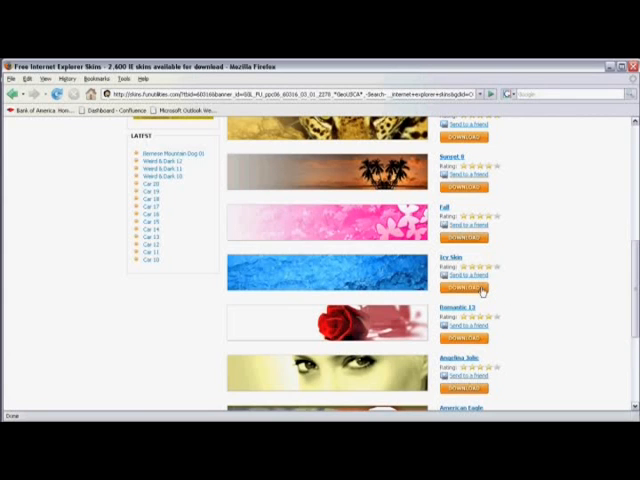
left_click(459, 288)
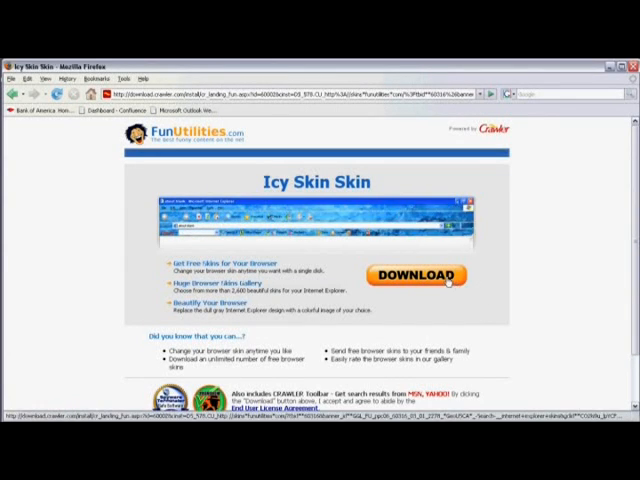
Download the Icy Skin installer (CrawlerSkinsSetup) to reach the setup welcome screen.
left_click(413, 274)
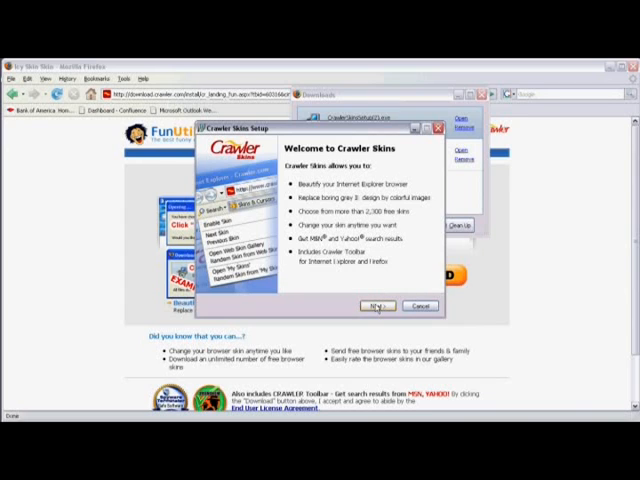
Pass the Crawler Skins welcome screen and accept the license to start installing.
left_click(376, 306)
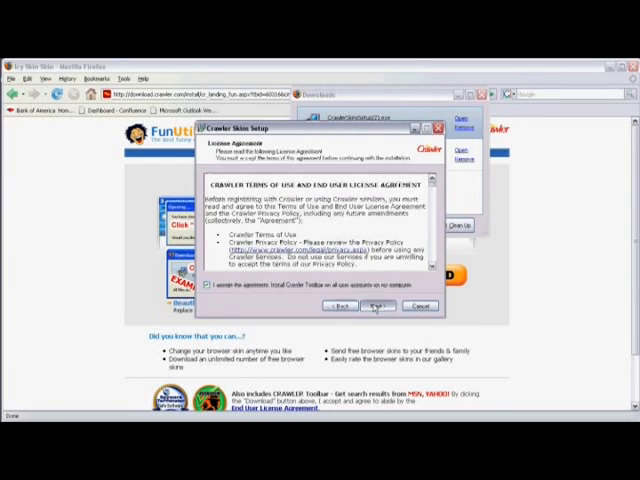
left_click(377, 306)
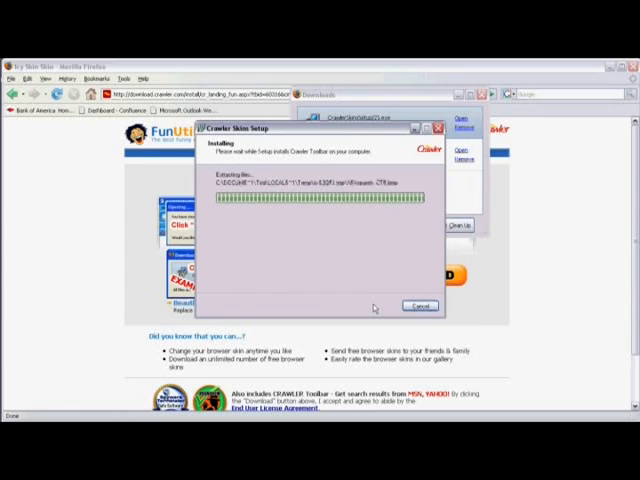